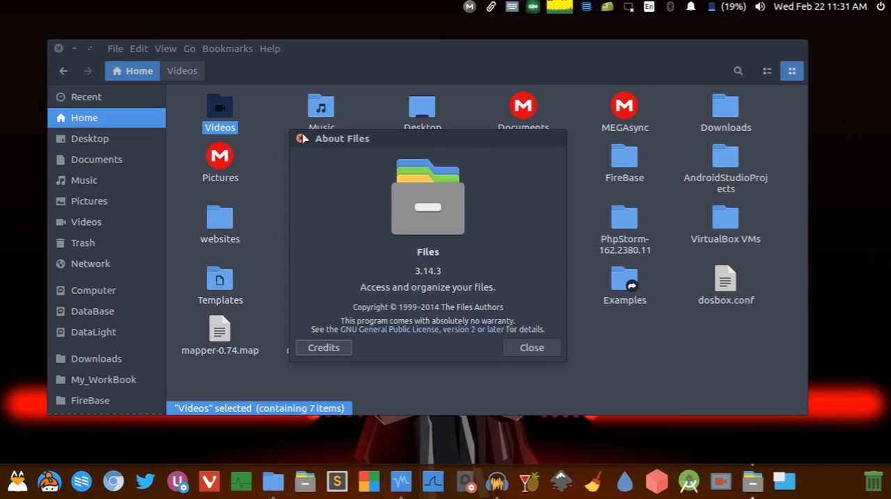
# Step: Close the About Files dialog so the file browser is usable again
pyautogui.click(532, 347)
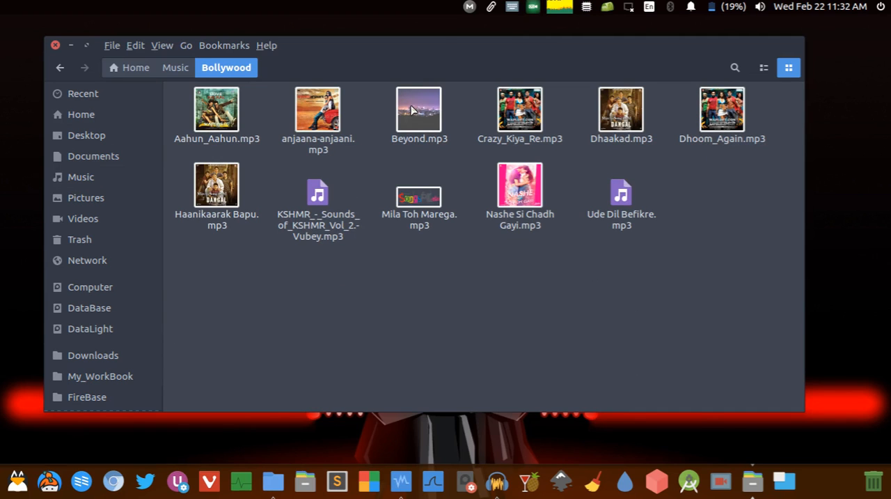
# Step: Move between Home and the Bollywood folder, settling back on Home
pyautogui.click(136, 67)
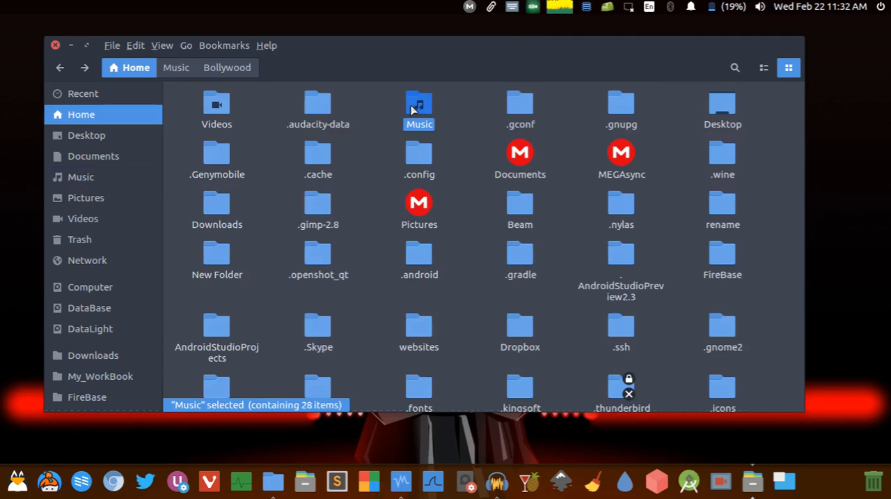
pyautogui.click(227, 67)
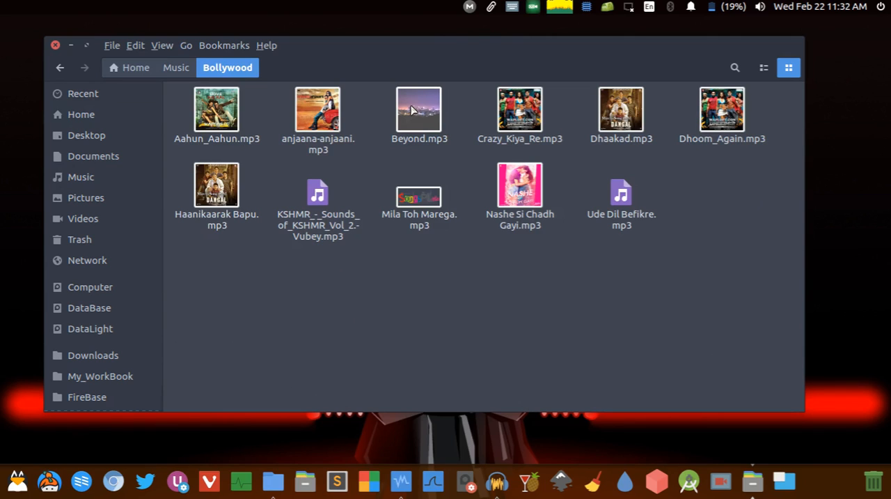
pyautogui.click(135, 67)
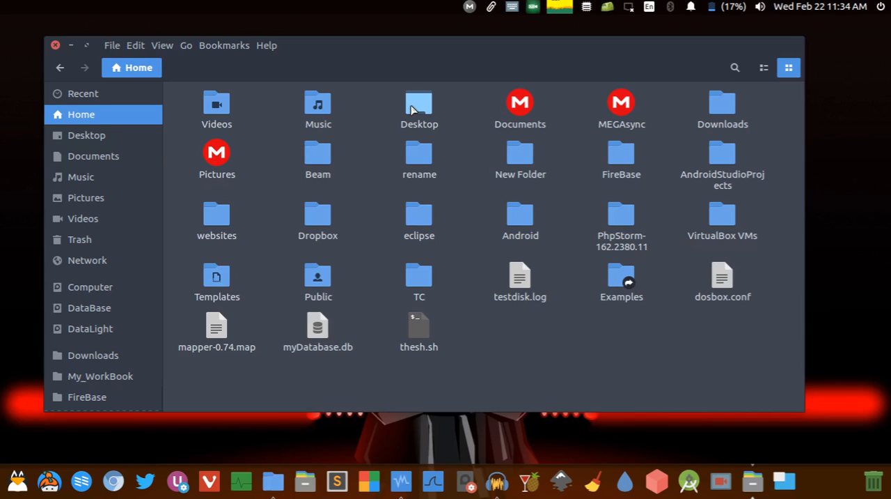
# Step: Visit the Pictures folder and return to Home before creating the new folder
pyautogui.click(418, 220)
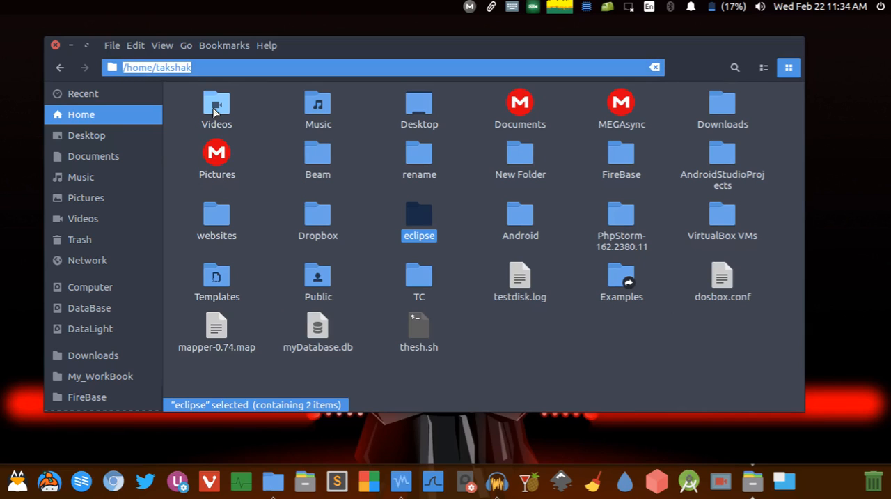
pyautogui.click(722, 109)
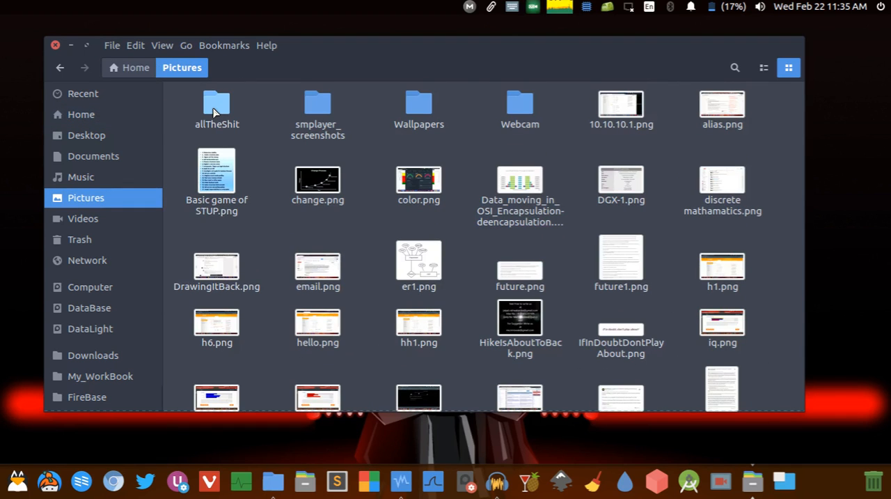
pyautogui.click(136, 67)
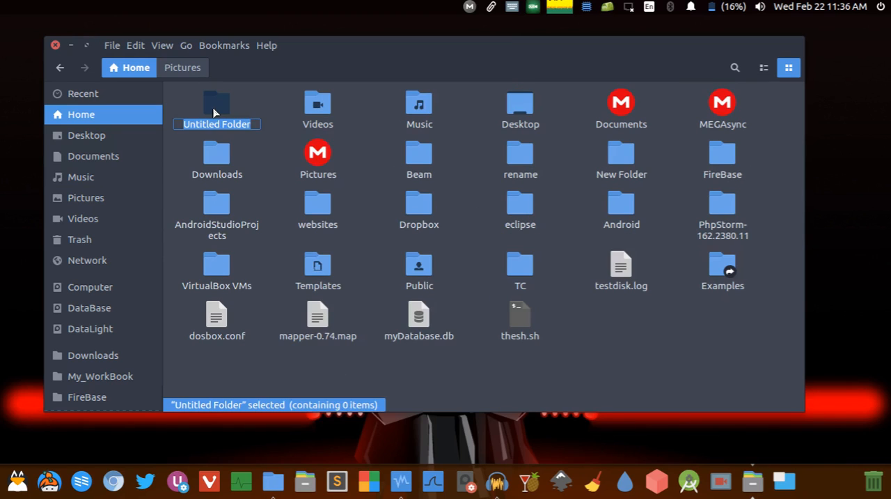
# Step: Name the new folder Awesome and duplicate awesome.sh as awesome (copy).sh
pyautogui.write('Awesome')
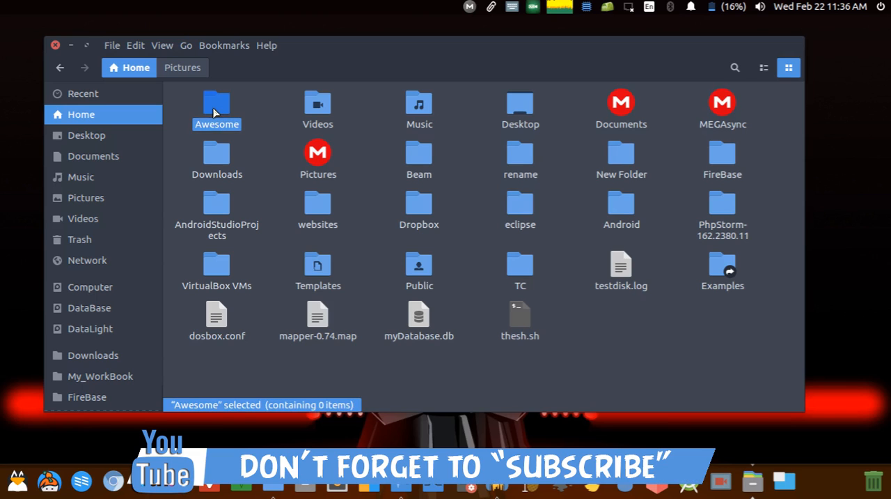
pyautogui.click(318, 104)
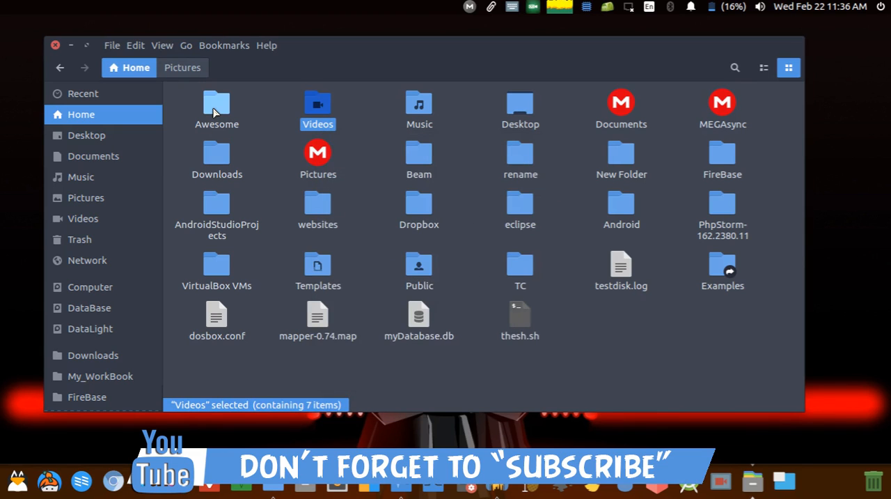
pyautogui.click(521, 321)
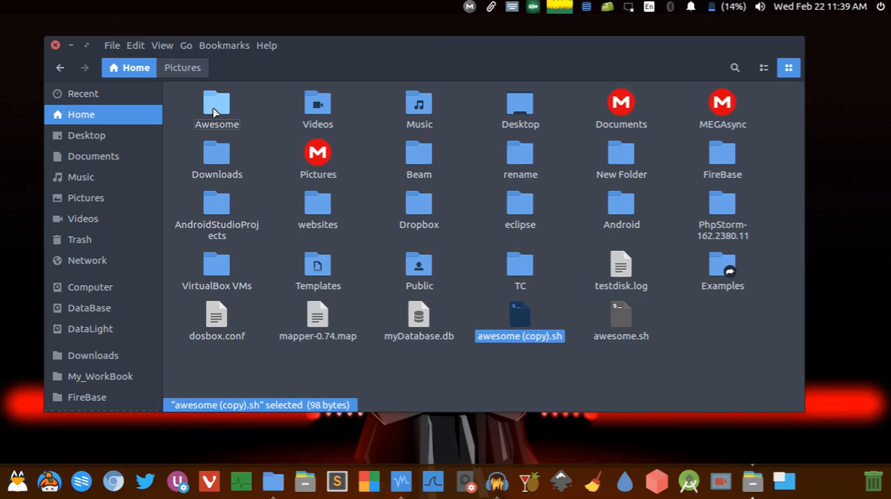
pyautogui.moveTo(571, 215)
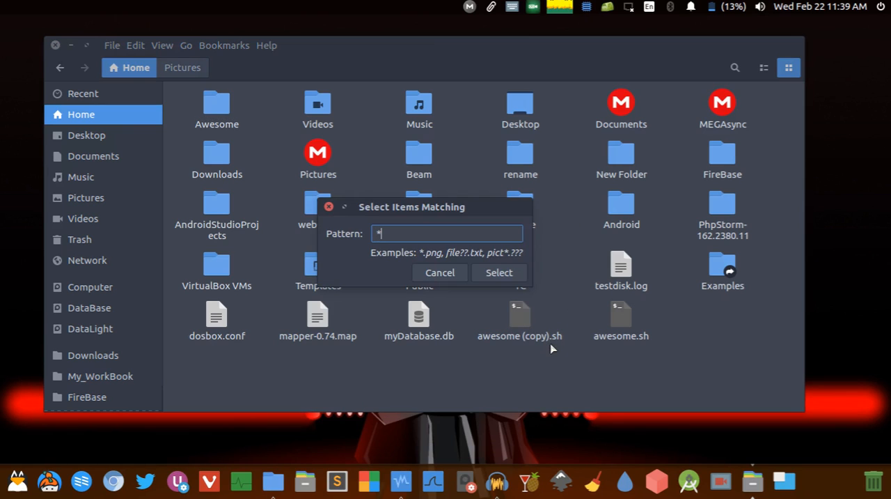
# Step: Select the Home folder's script files with the pattern *.sh
pyautogui.write('.sh')
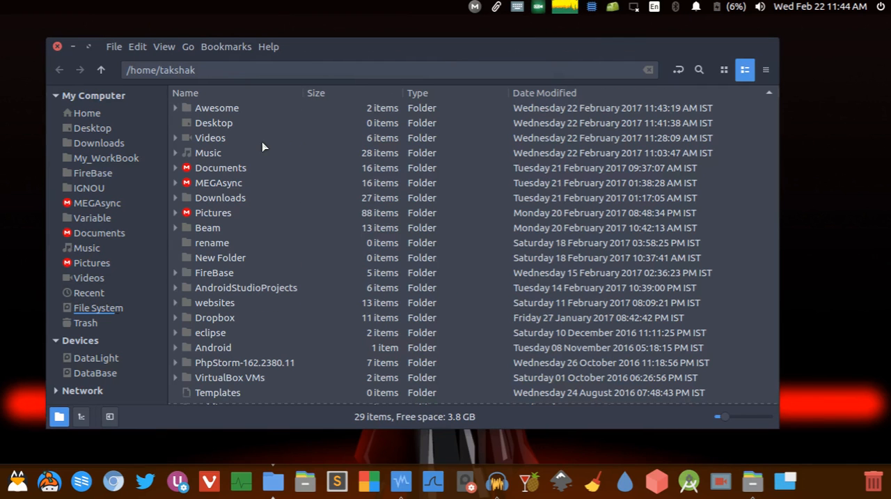
pyautogui.click(207, 153)
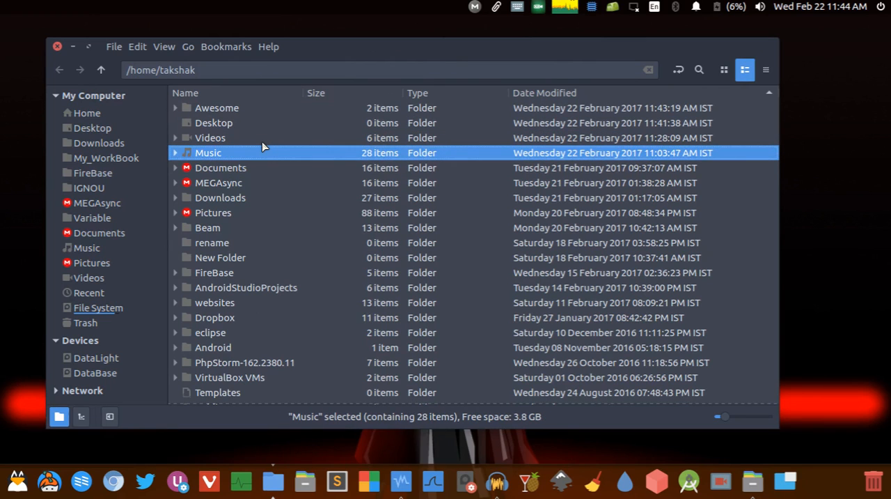
pyautogui.click(175, 153)
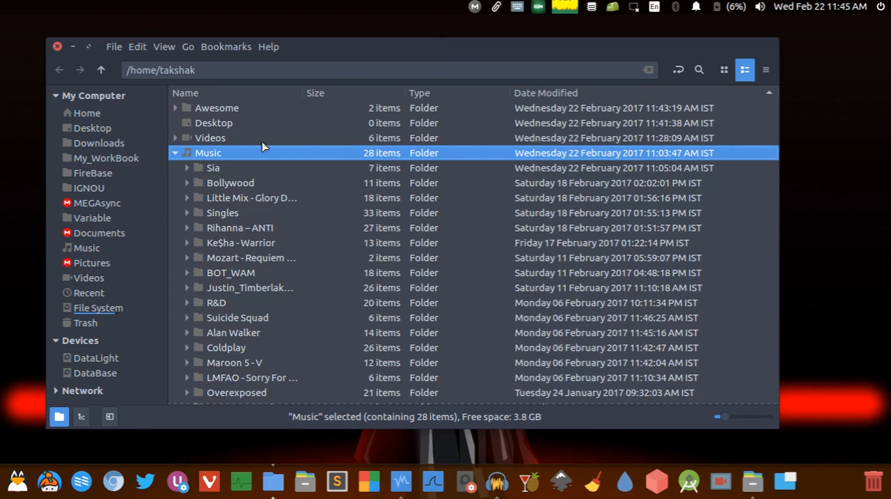
pyautogui.click(175, 154)
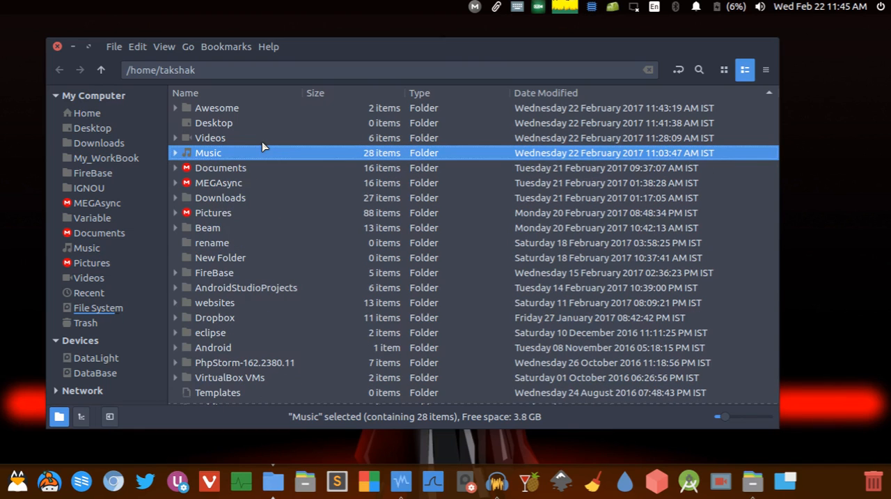
pyautogui.click(725, 70)
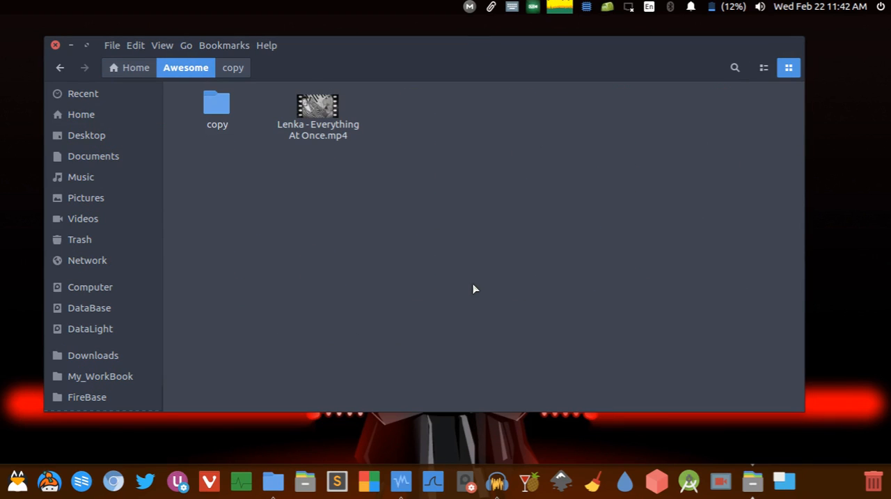
# Step: Place a link to Lenka - Everything At Once.mp4 in the copy subfolder and return to Awesome
pyautogui.click(318, 112)
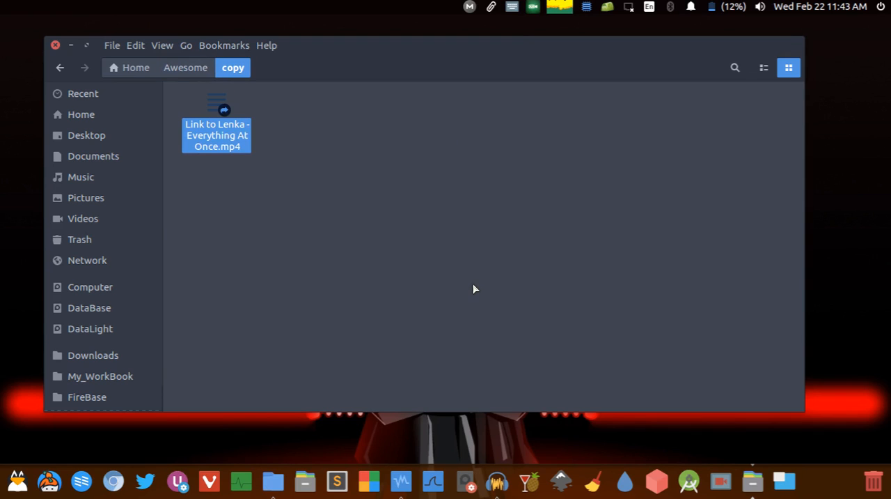
pyautogui.click(185, 67)
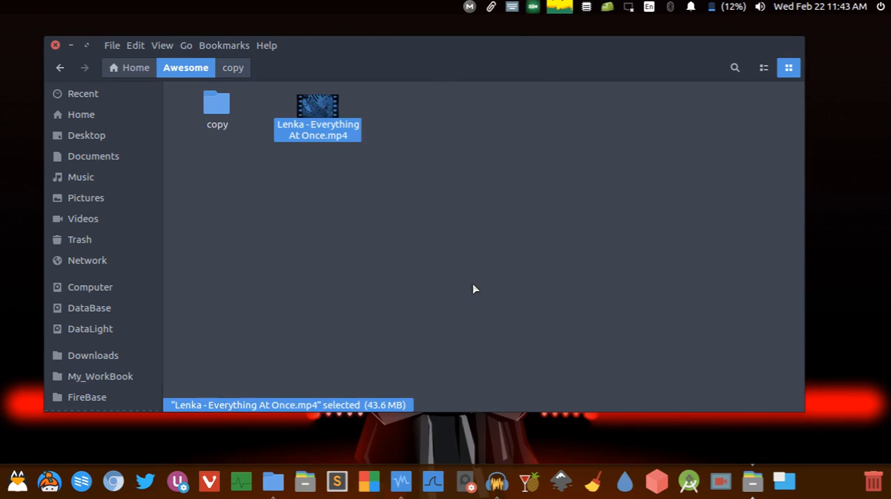